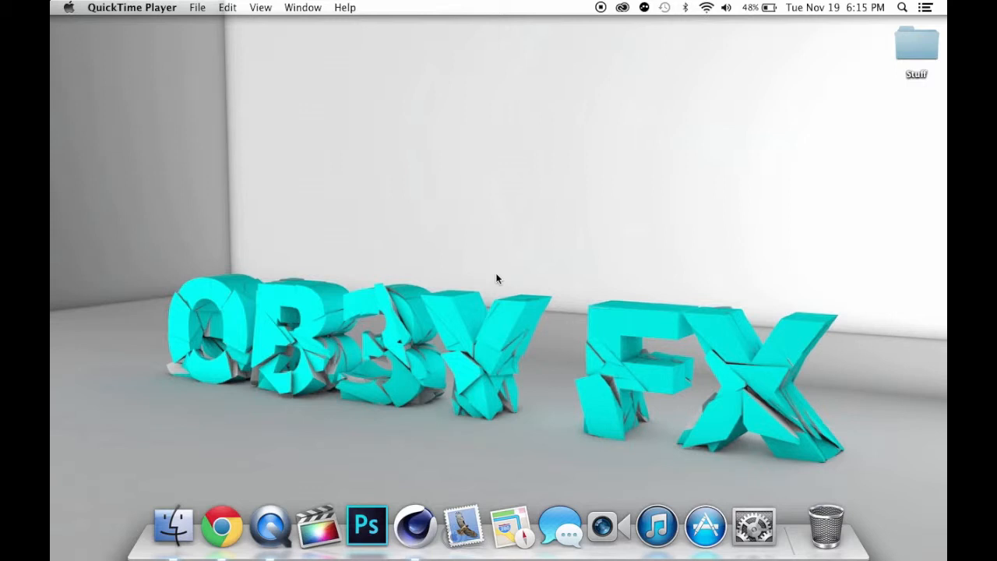
pyautogui.moveTo(590, 134)
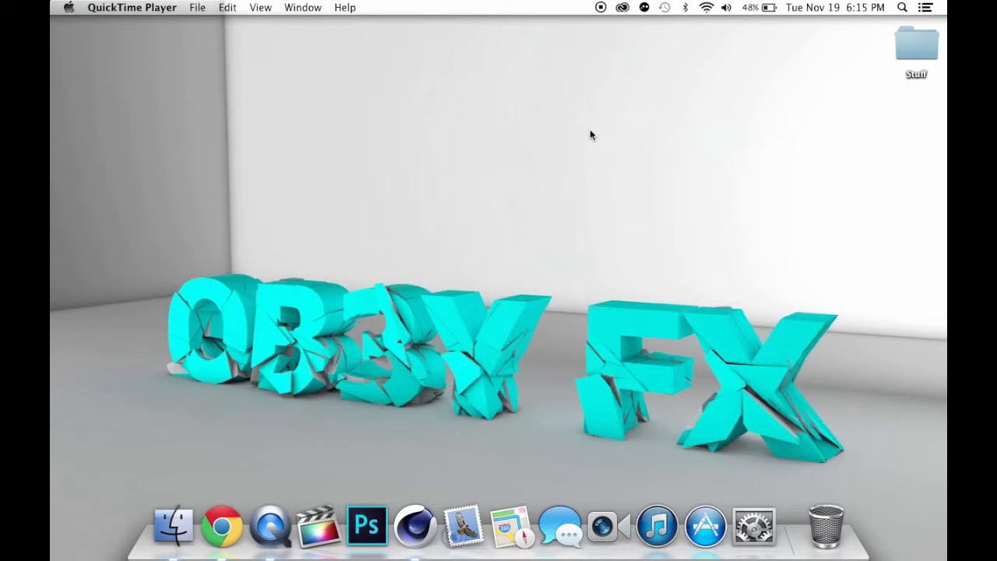
pyautogui.moveTo(428, 121)
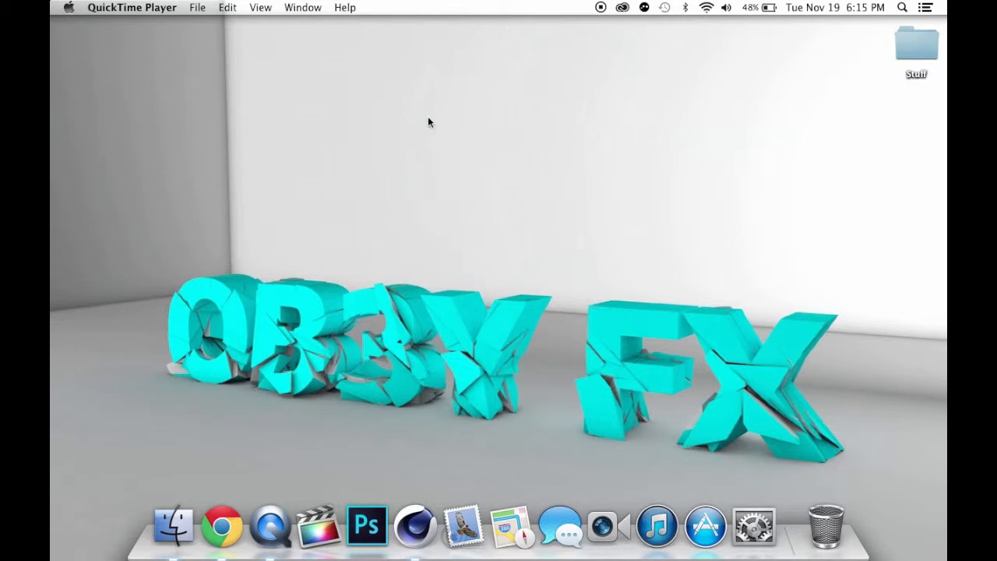
pyautogui.moveTo(427, 396)
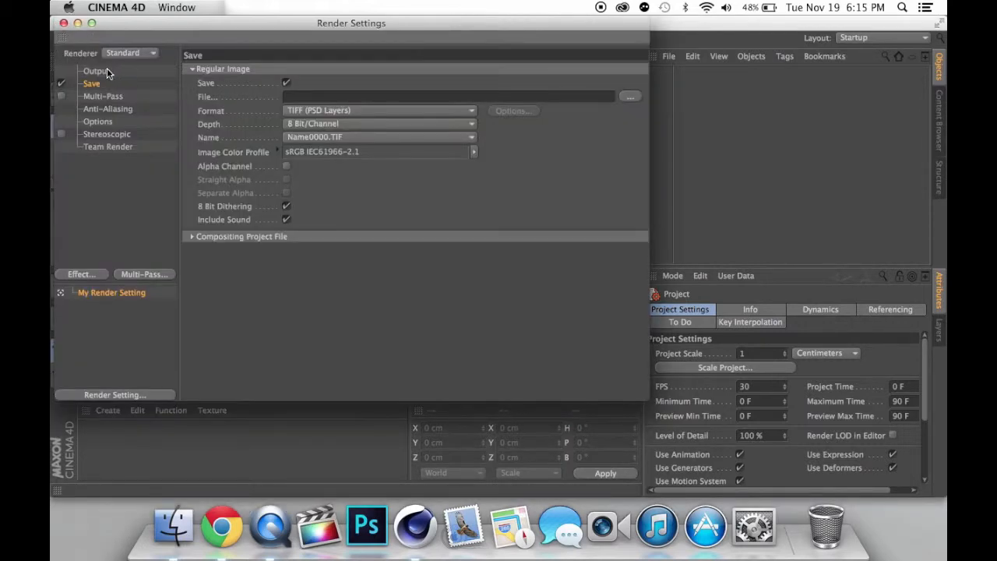
# - Set output width 1280, height 720 and the HDTV (16:9) film aspect
pyautogui.click(97, 72)
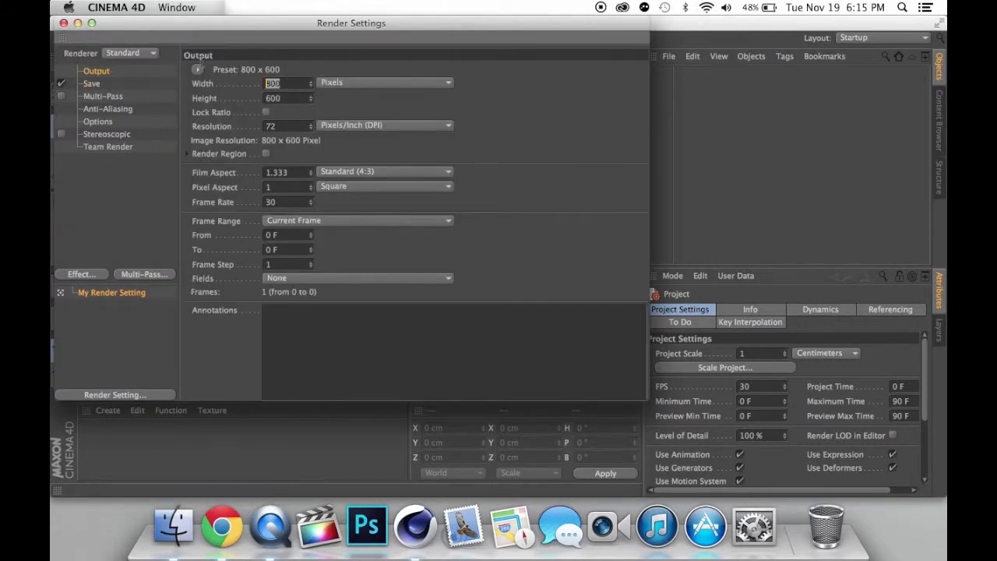
pyautogui.write('1280')
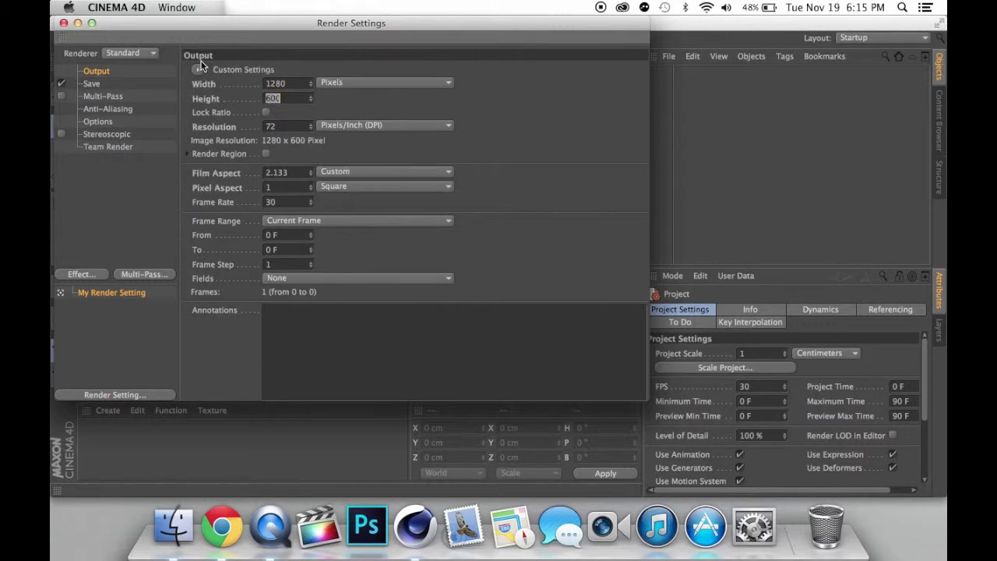
pyautogui.write('720')
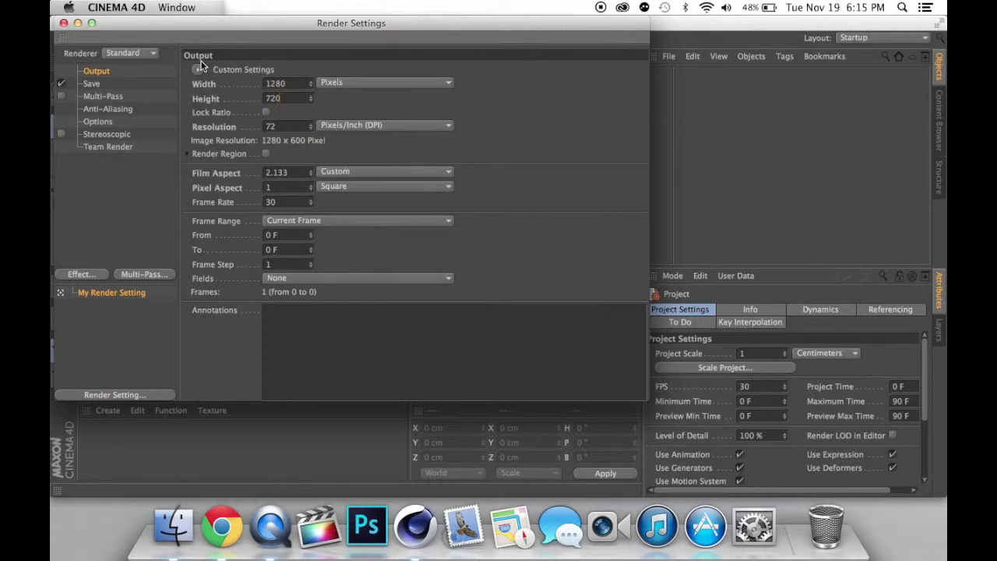
pyautogui.click(383, 171)
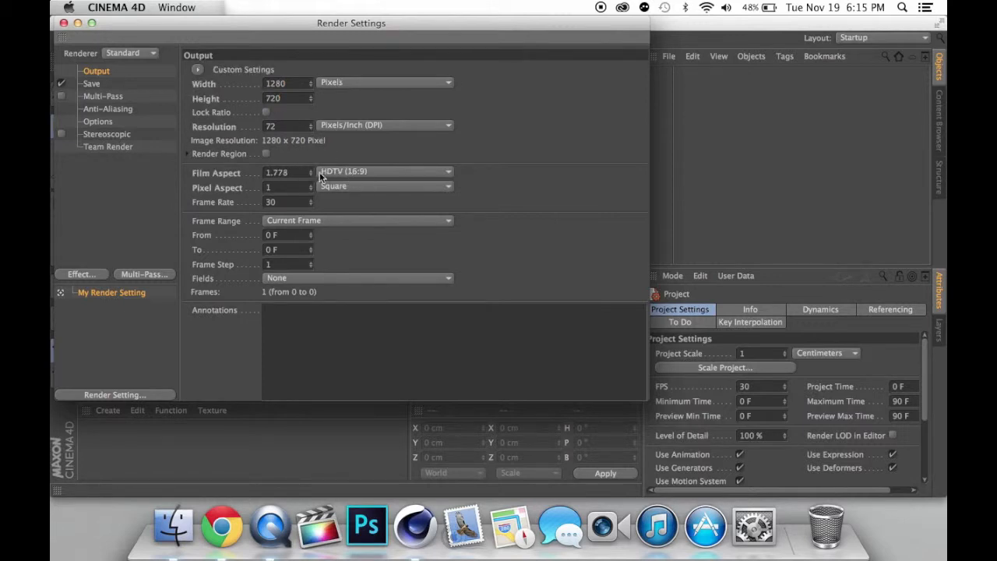
pyautogui.click(90, 84)
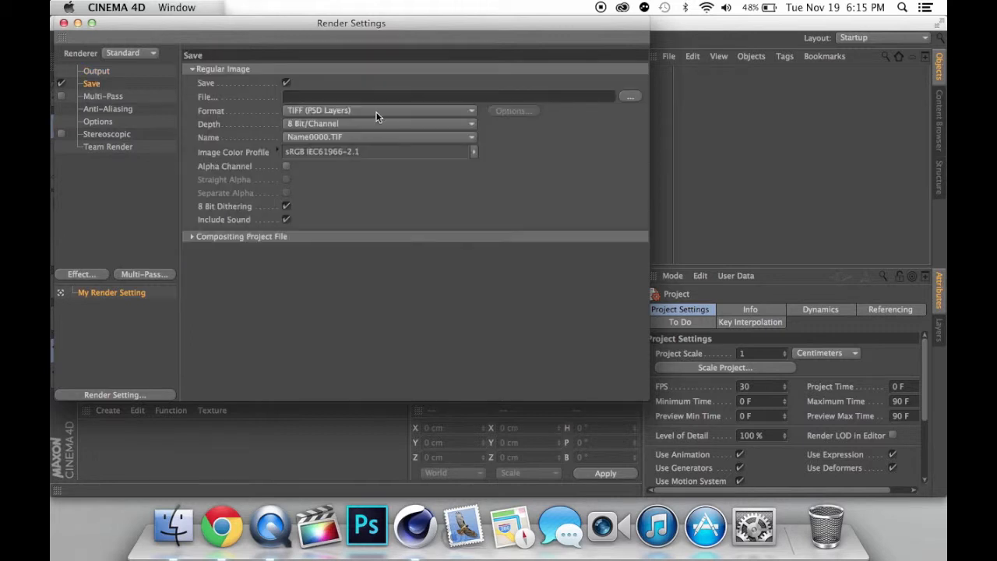
# - Save the render as a QuickTime Movie named TUTORIAL on the Desktop and close Render Settings
pyautogui.click(380, 109)
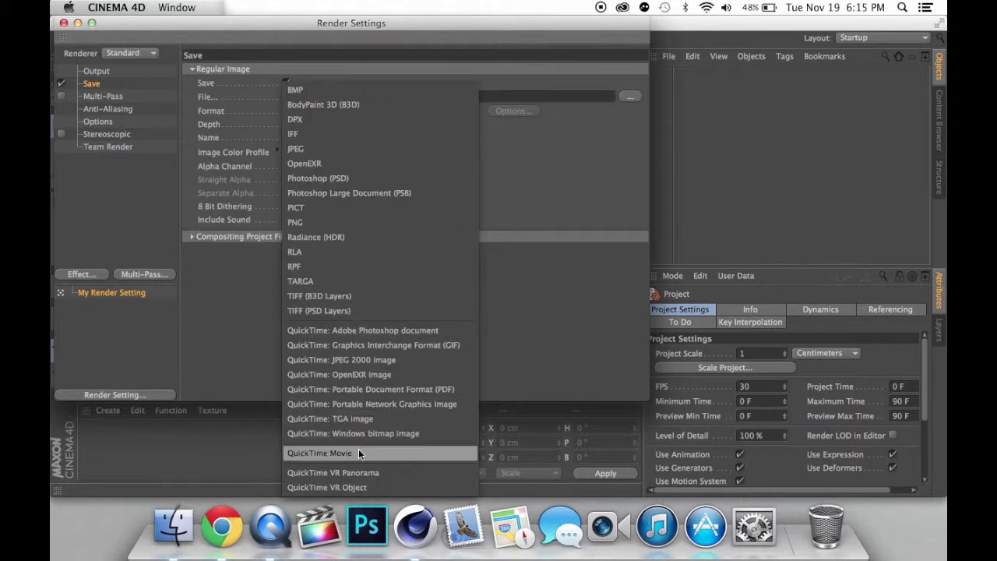
pyautogui.click(319, 452)
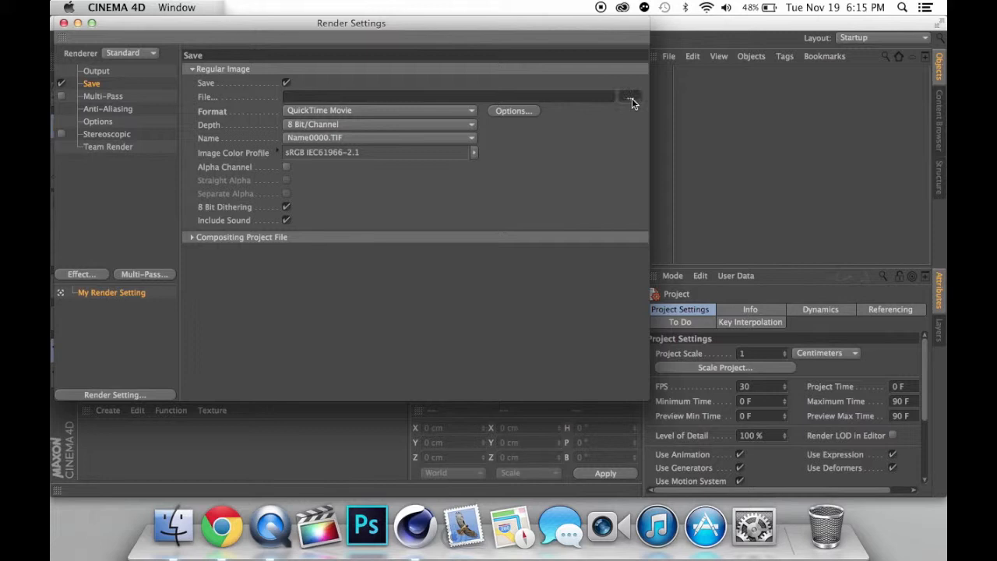
pyautogui.click(629, 97)
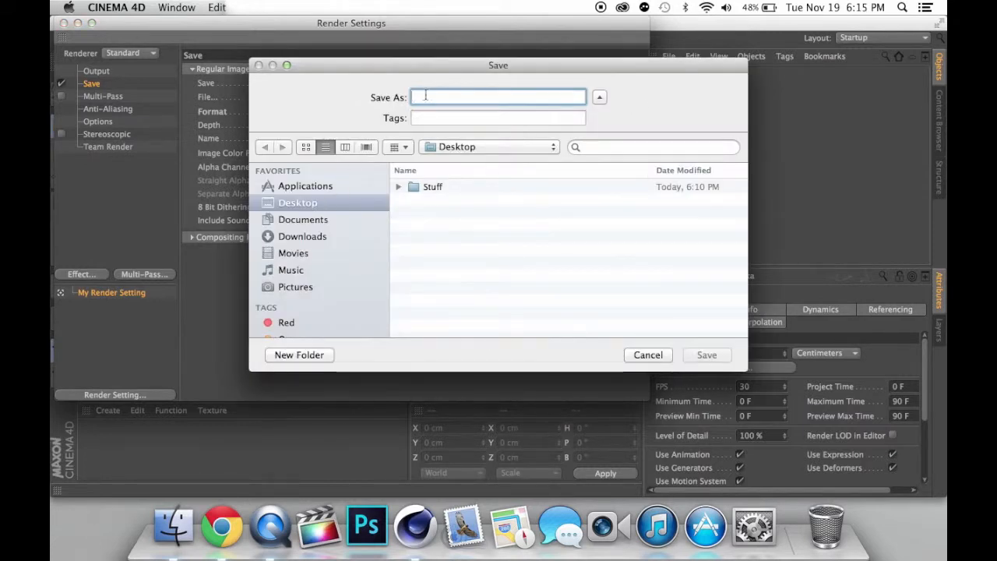
pyautogui.write('TU')
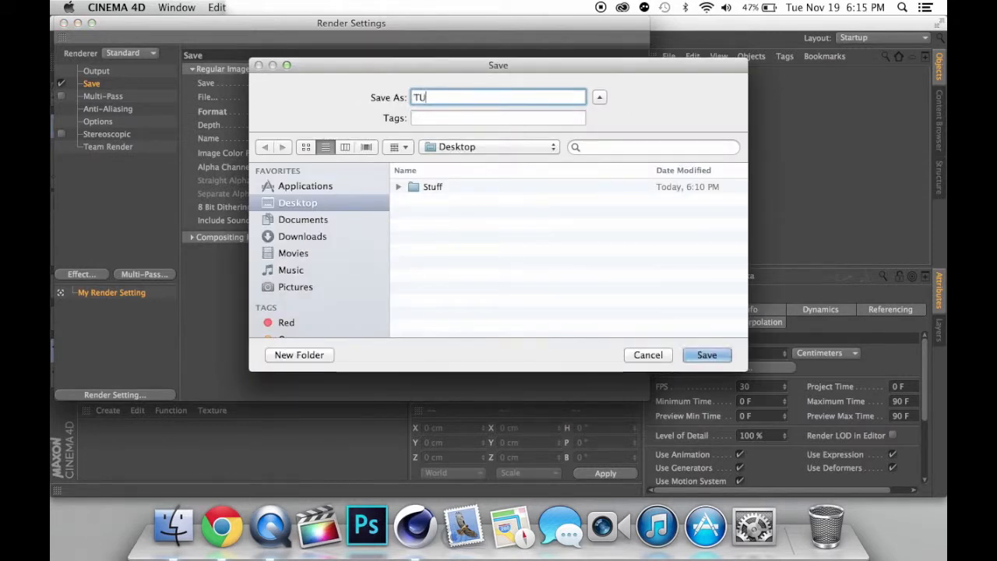
pyautogui.write('TORI')
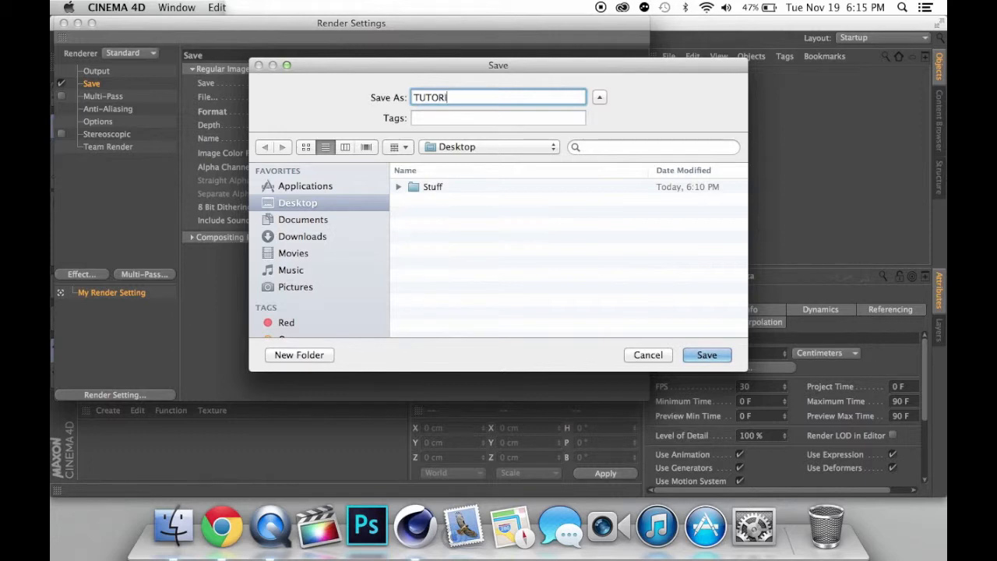
pyautogui.click(706, 355)
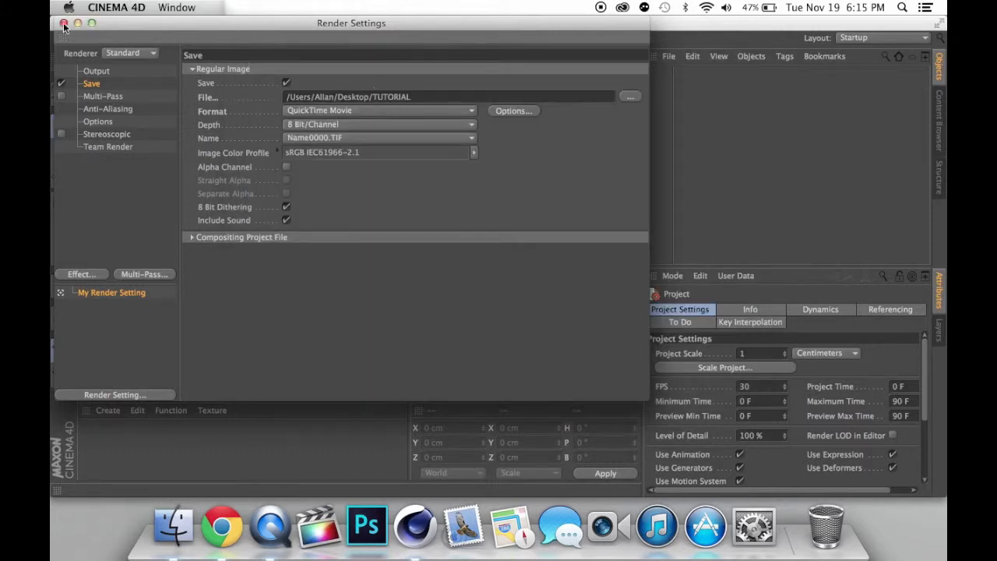
pyautogui.click(65, 23)
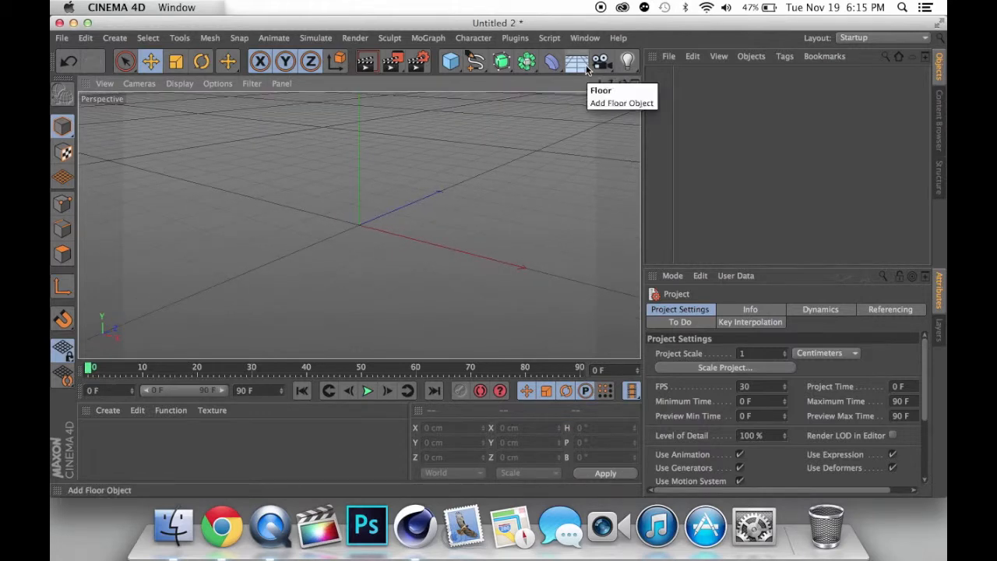
# - Add a Floor object to the empty scene
pyautogui.click(576, 60)
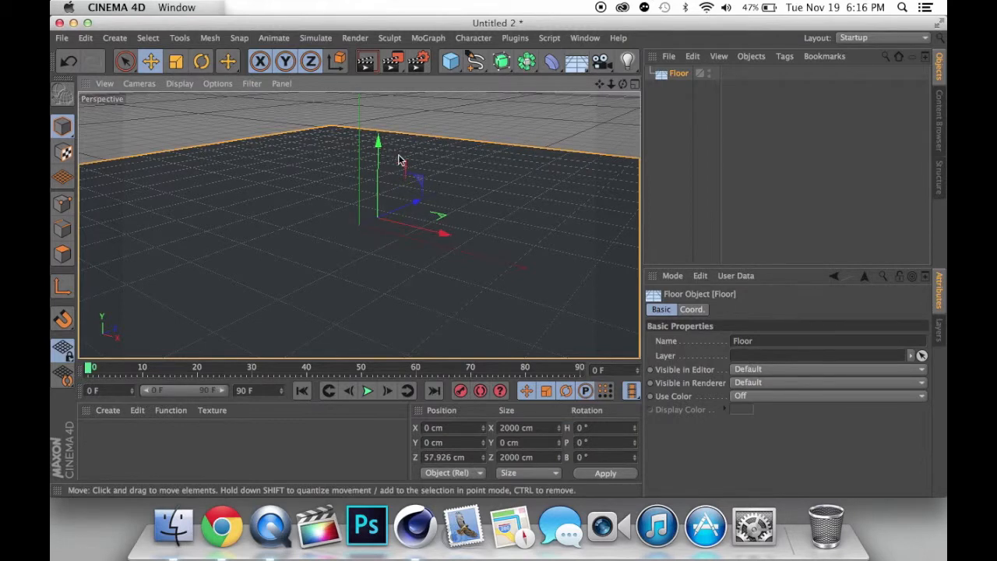
pyautogui.click(427, 37)
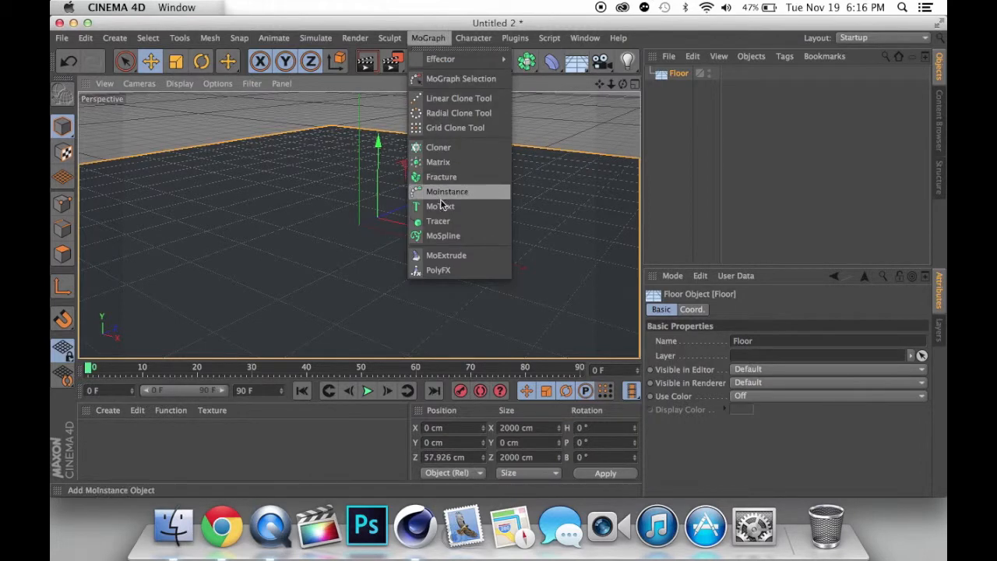
# - Add a MoText object reading TUTORIAL, bold and aligned to the middle
pyautogui.click(441, 206)
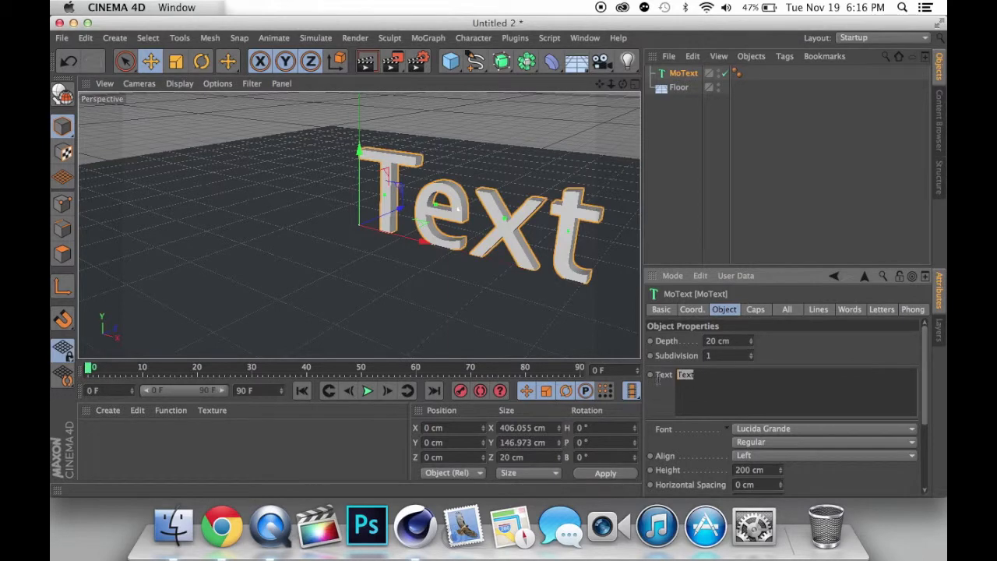
pyautogui.write('TUT')
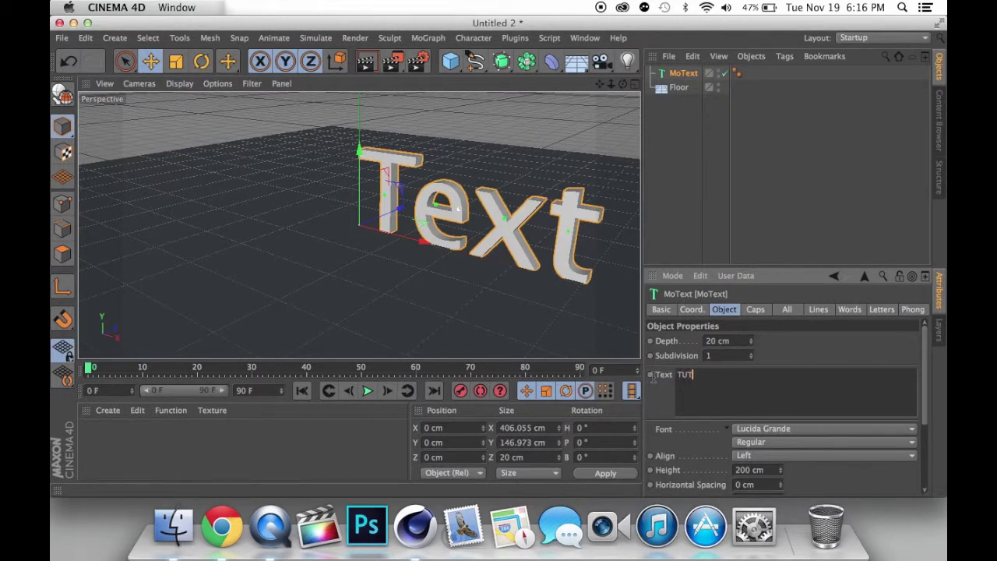
pyautogui.write('ORIAL')
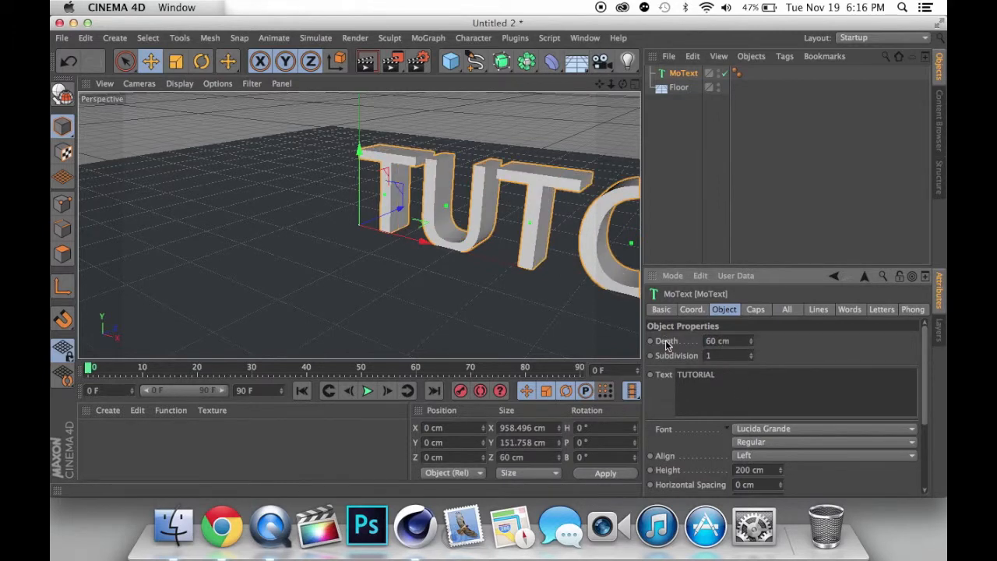
pyautogui.click(823, 442)
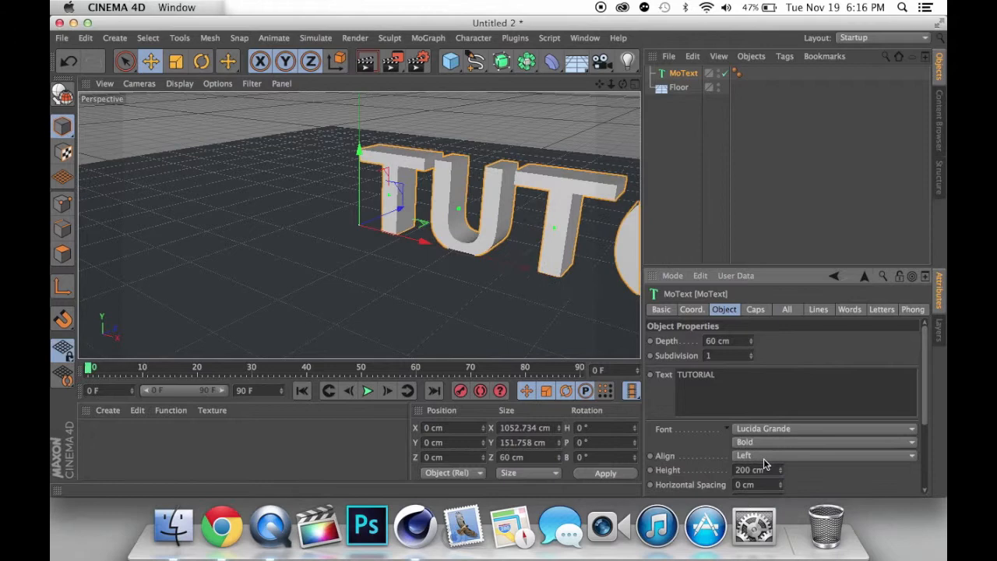
pyautogui.click(822, 455)
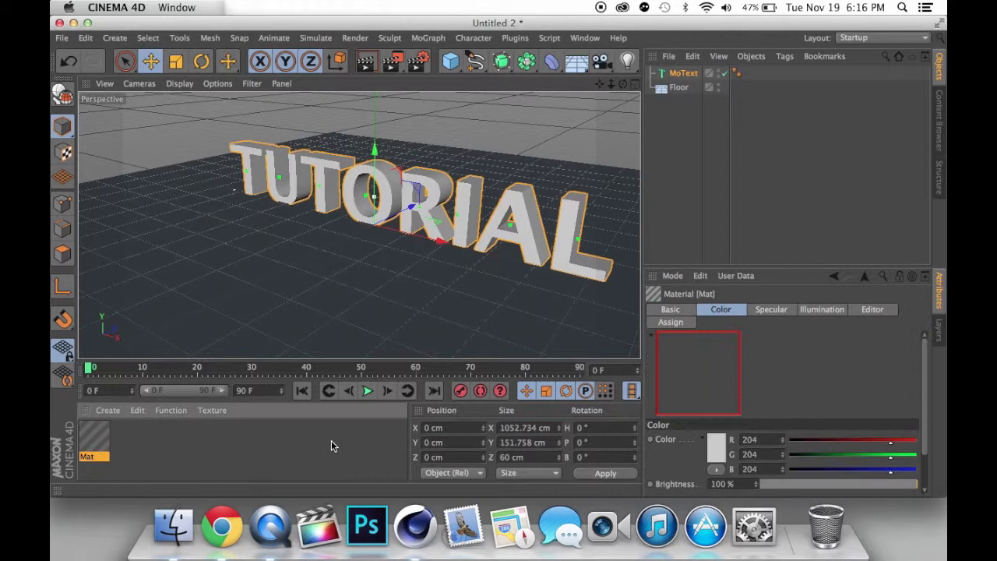
# - Change the material colour to blue (R22 G61 B217) in the Material Editor
pyautogui.doubleClick(93, 444)
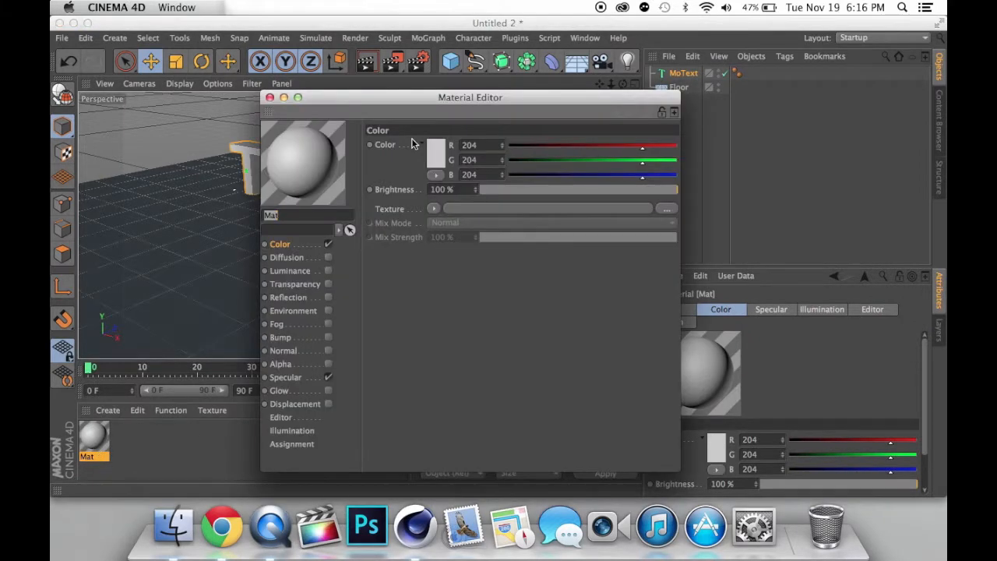
pyautogui.click(436, 150)
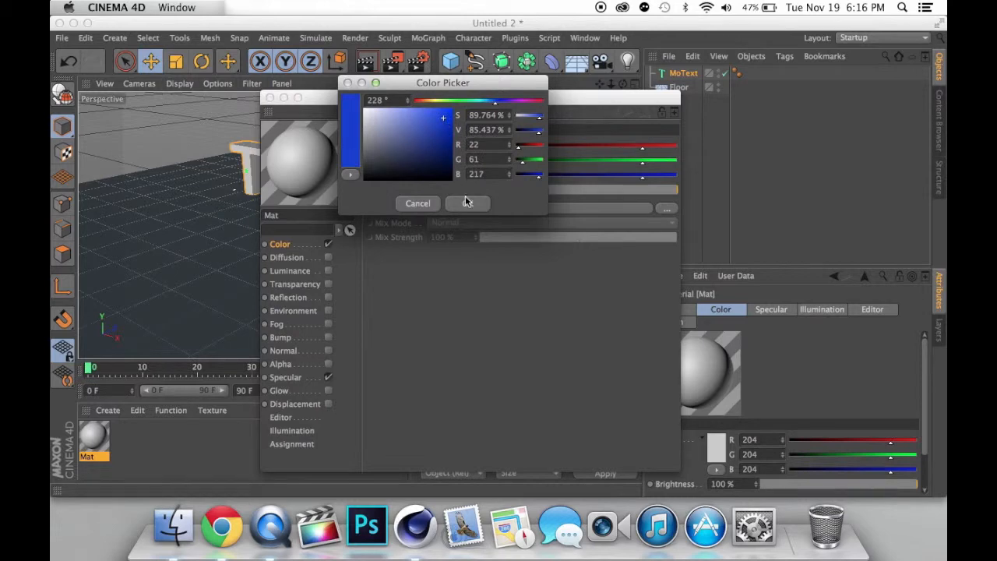
pyautogui.click(467, 202)
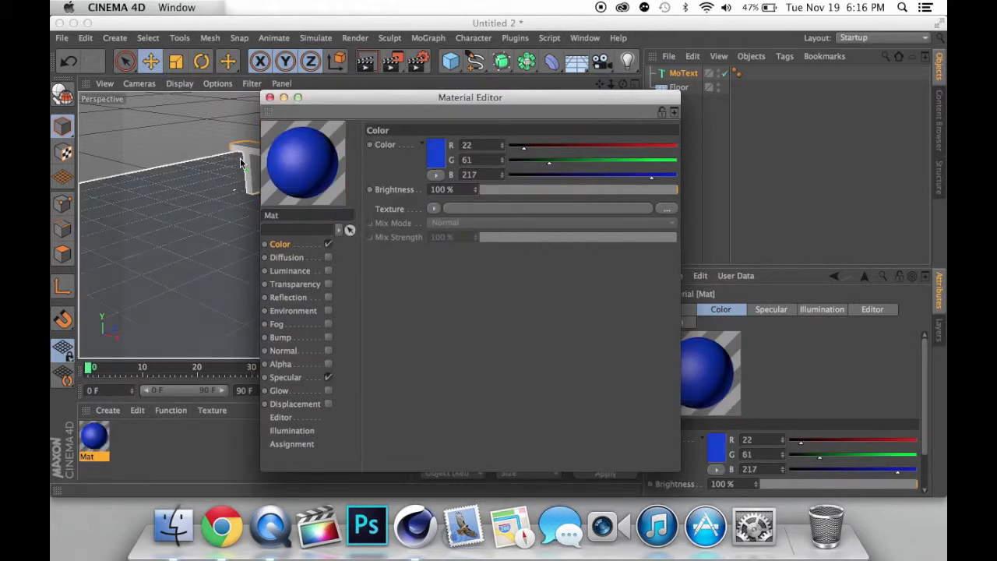
pyautogui.click(270, 96)
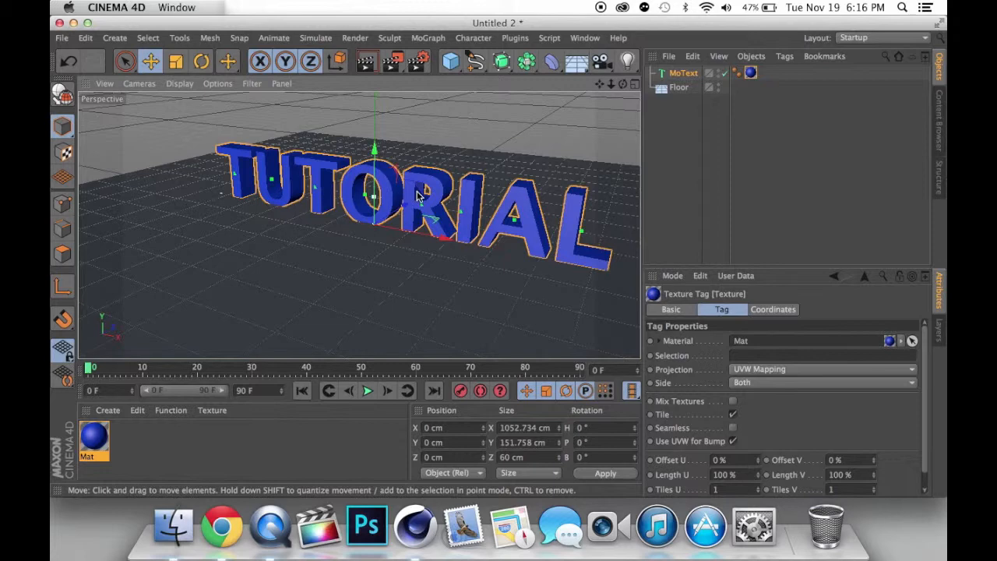
# - Select the TUTORIAL text and add an Explosion deformer from the Deformer palette
pyautogui.click(682, 73)
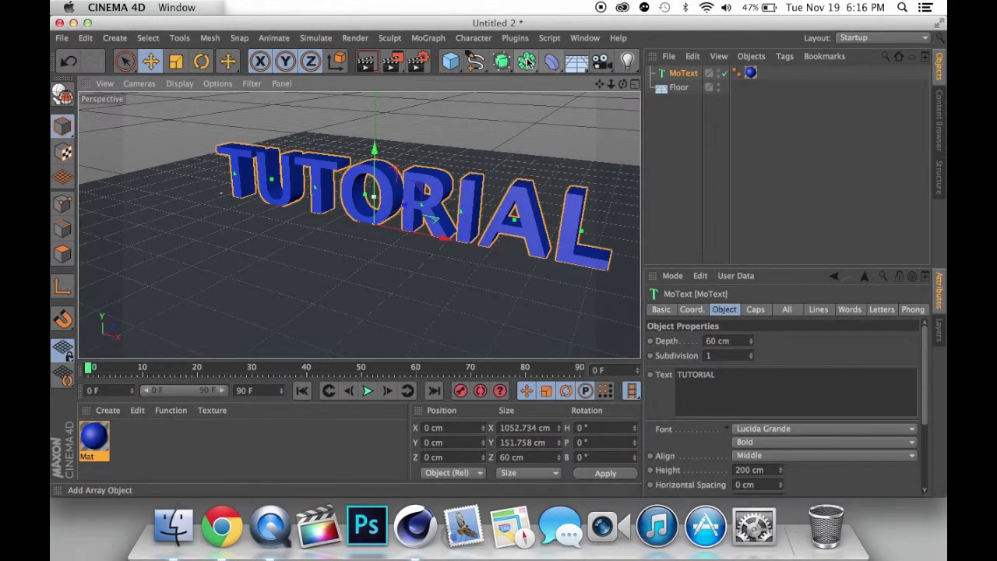
pyautogui.click(551, 63)
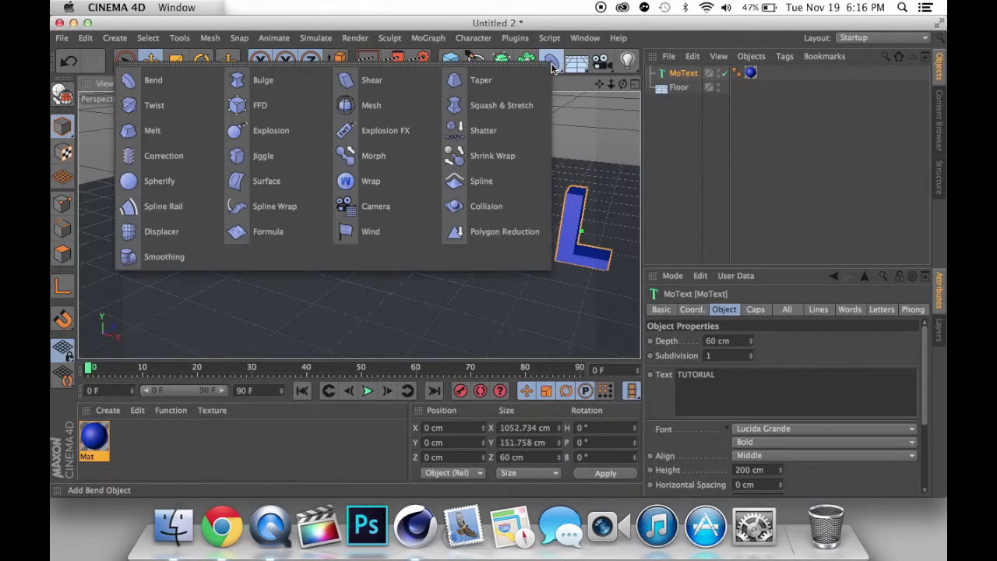
pyautogui.moveTo(271, 131)
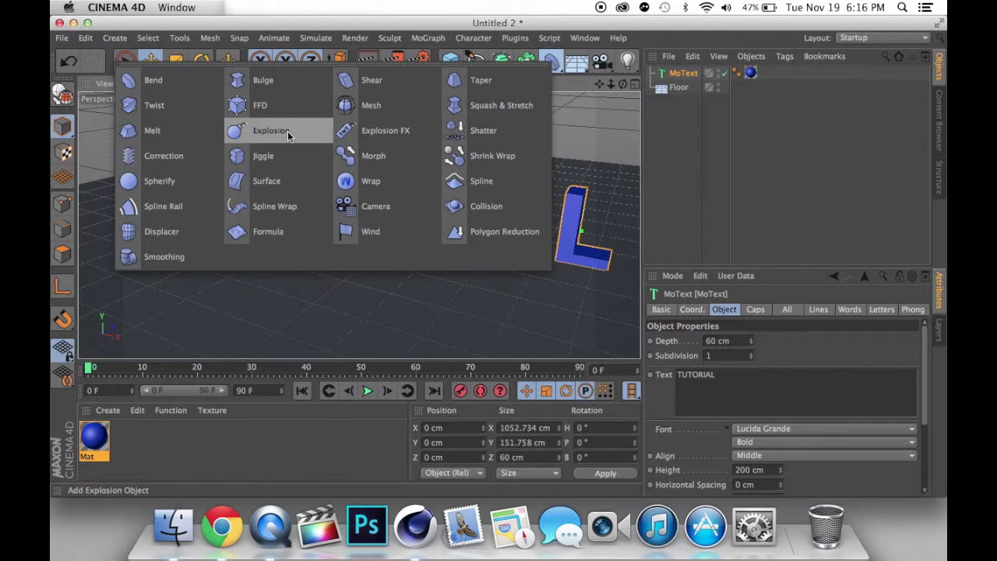
pyautogui.moveTo(385, 131)
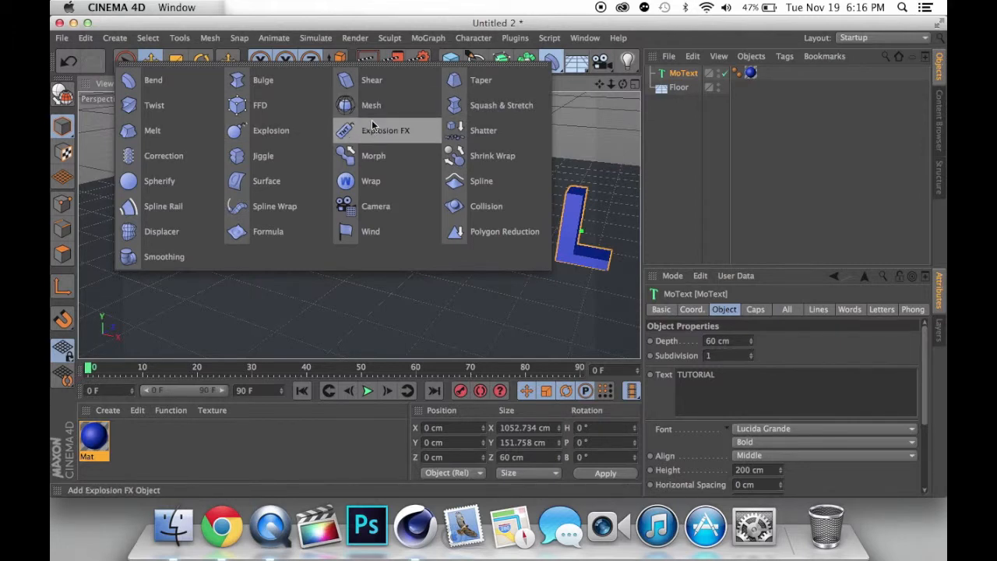
pyautogui.moveTo(271, 131)
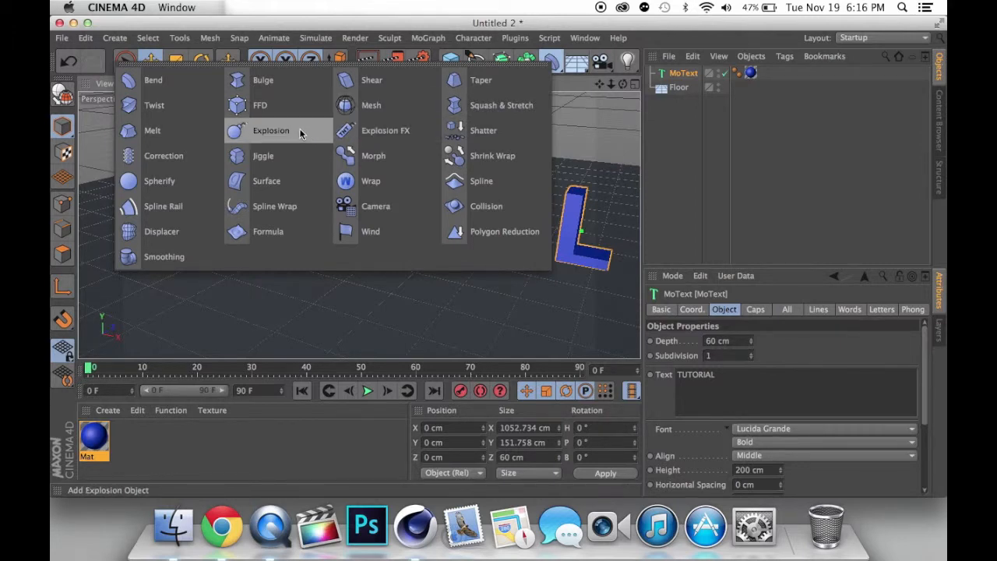
pyautogui.click(271, 131)
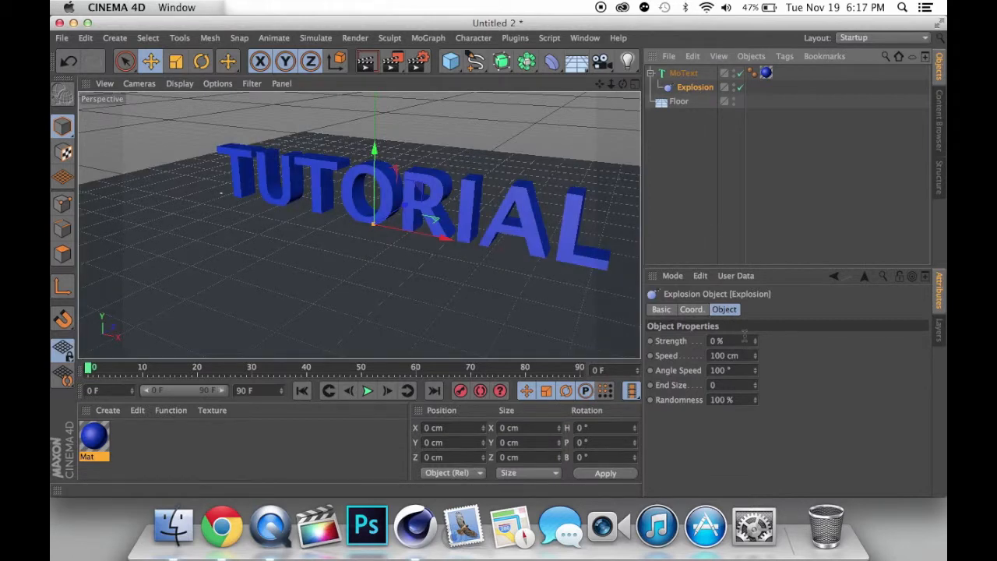
pyautogui.moveTo(751, 346)
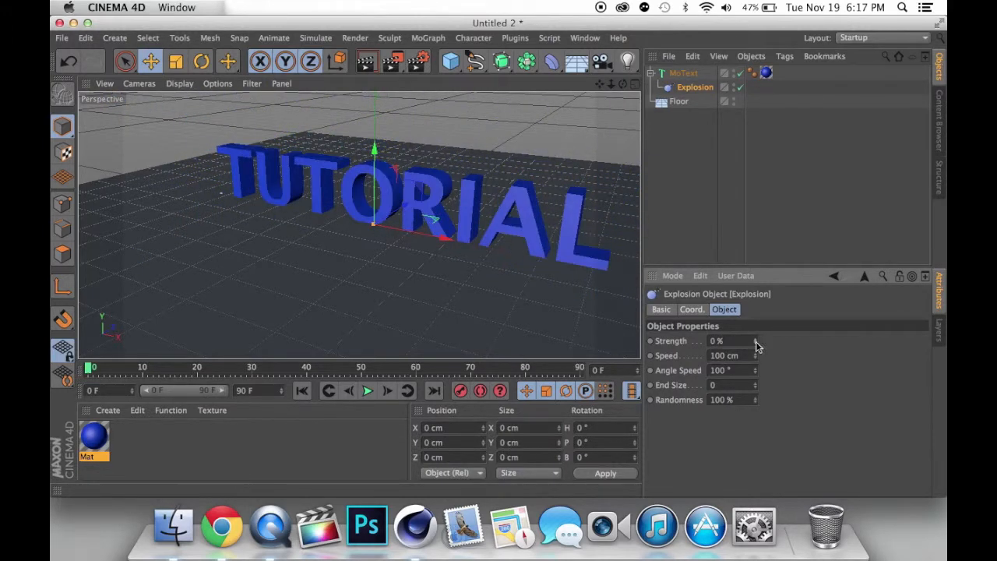
# - Keyframe Strength 0% at frame 0, 100% at frame 60, and scrub the explosion
pyautogui.click(479, 390)
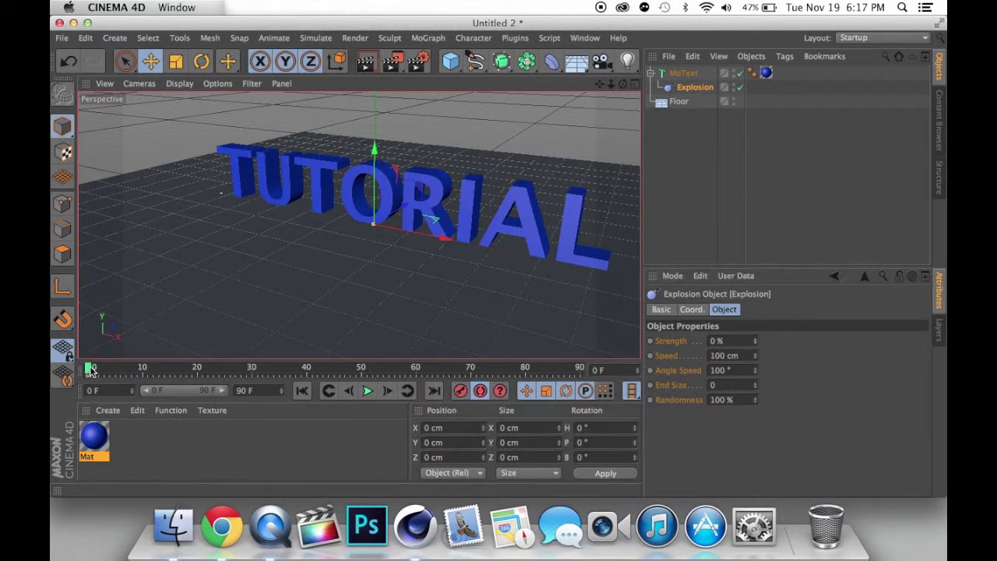
pyautogui.moveTo(90, 368); pyautogui.dragTo(412, 368)
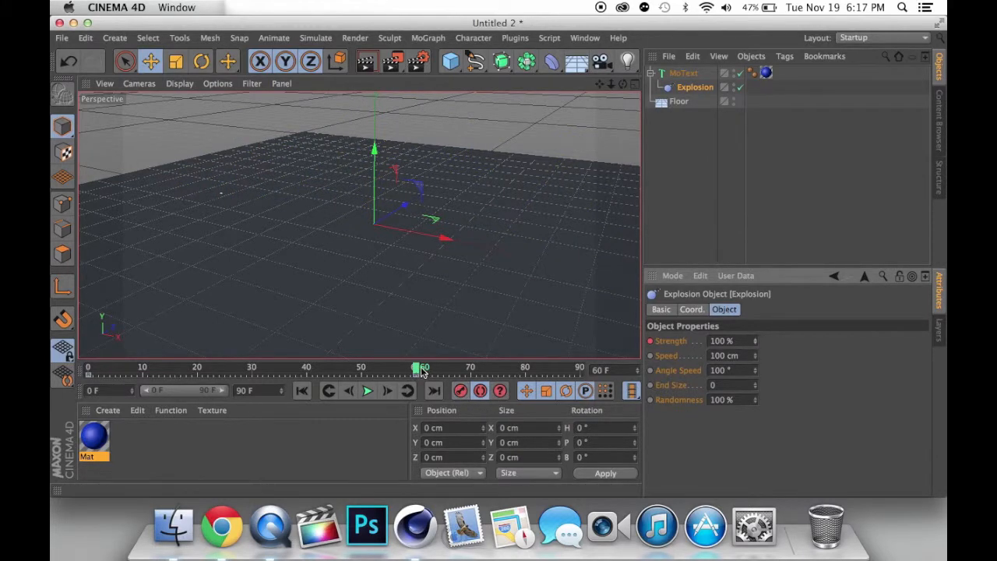
pyautogui.moveTo(419, 368); pyautogui.dragTo(289, 368)
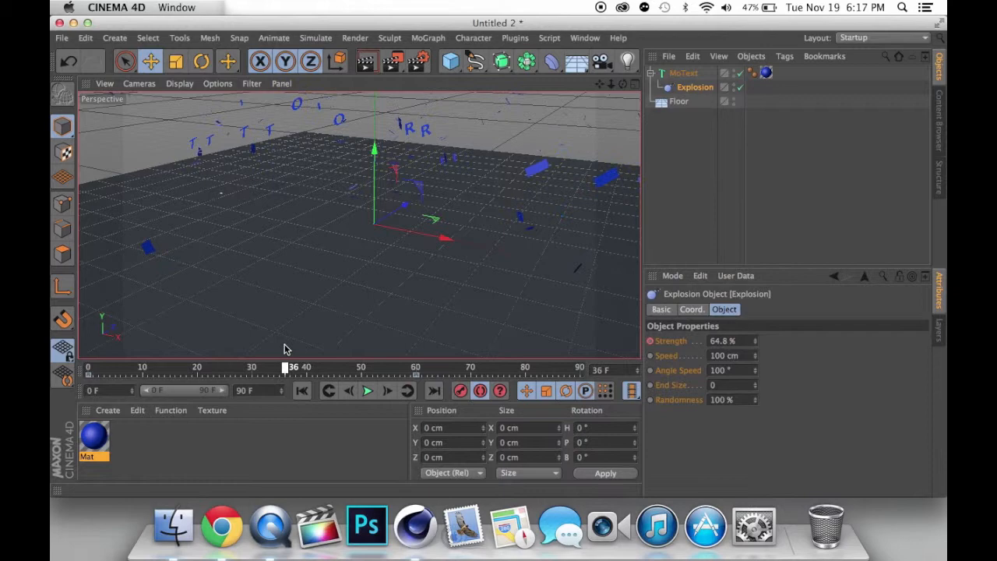
pyautogui.moveTo(293, 366); pyautogui.dragTo(118, 366)
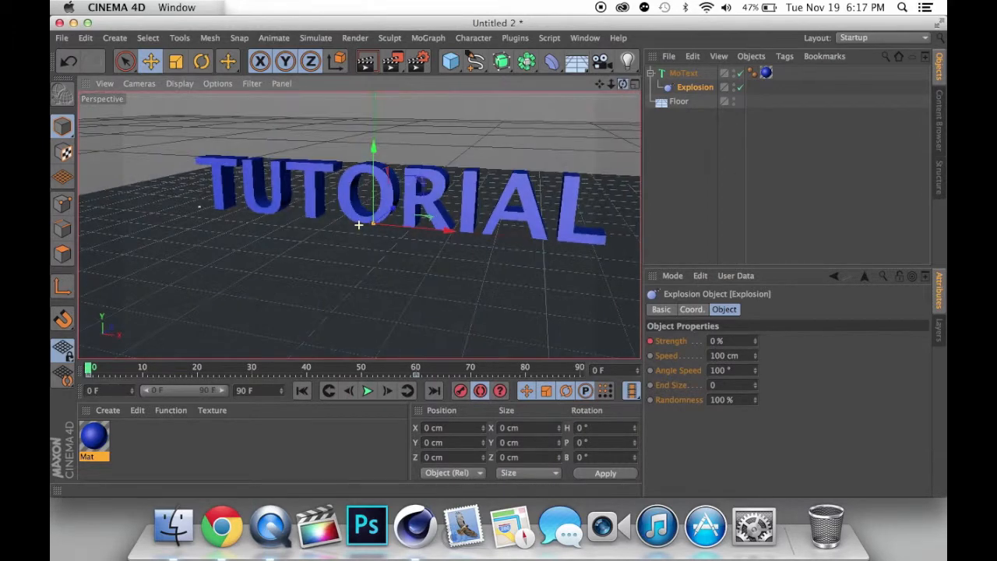
pyautogui.click(368, 389)
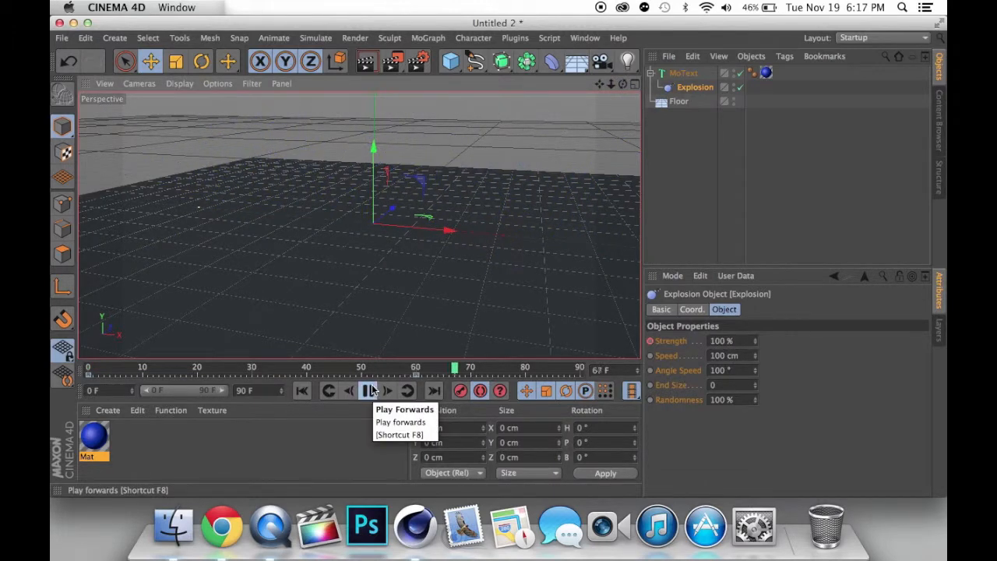
pyautogui.click(366, 389)
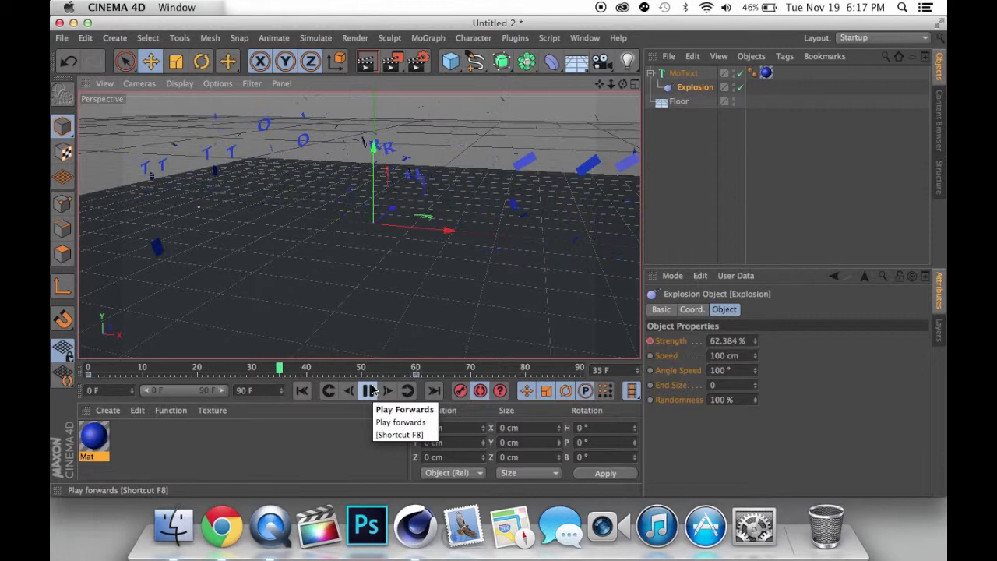
pyautogui.click(368, 389)
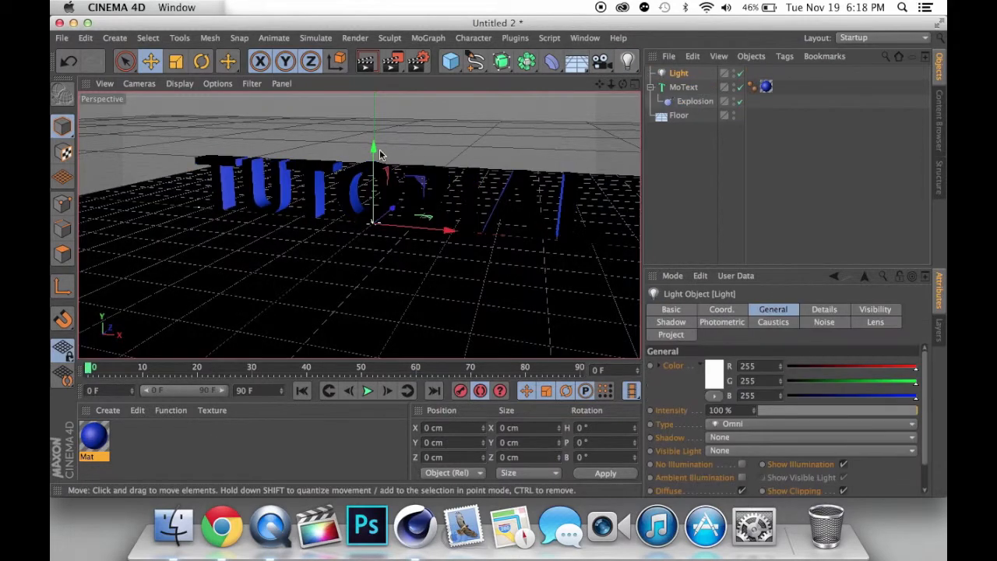
# - Move the light up and behind the text and set its shadow to Shadow Maps (Soft)
pyautogui.moveTo(375, 152); pyautogui.dragTo(374, 101)
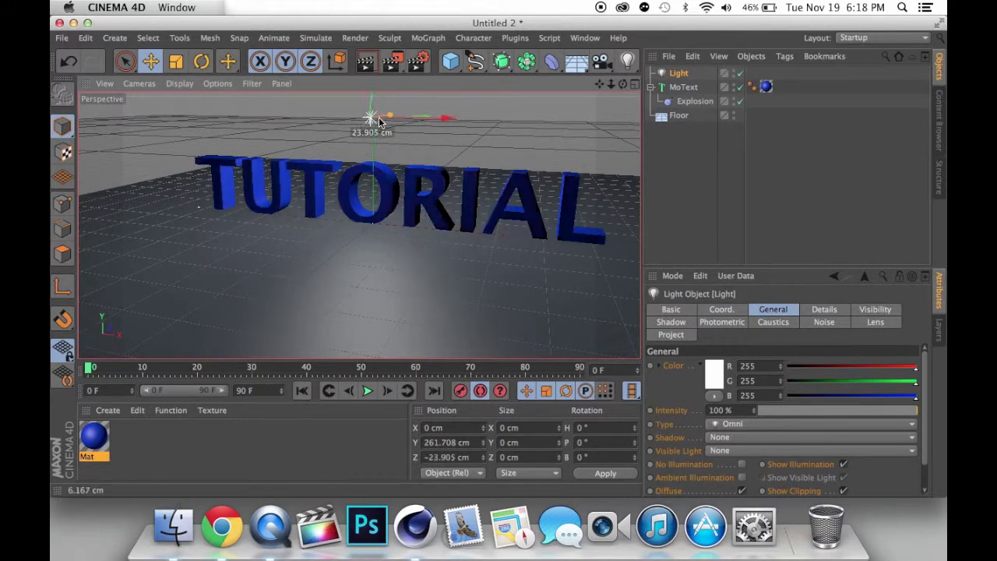
pyautogui.moveTo(373, 117); pyautogui.dragTo(341, 106)
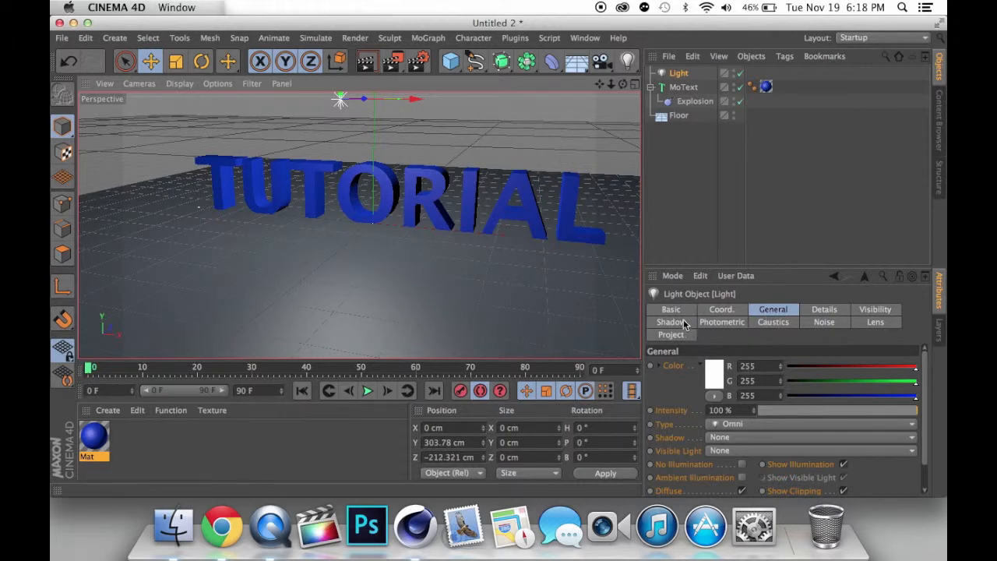
pyautogui.click(669, 321)
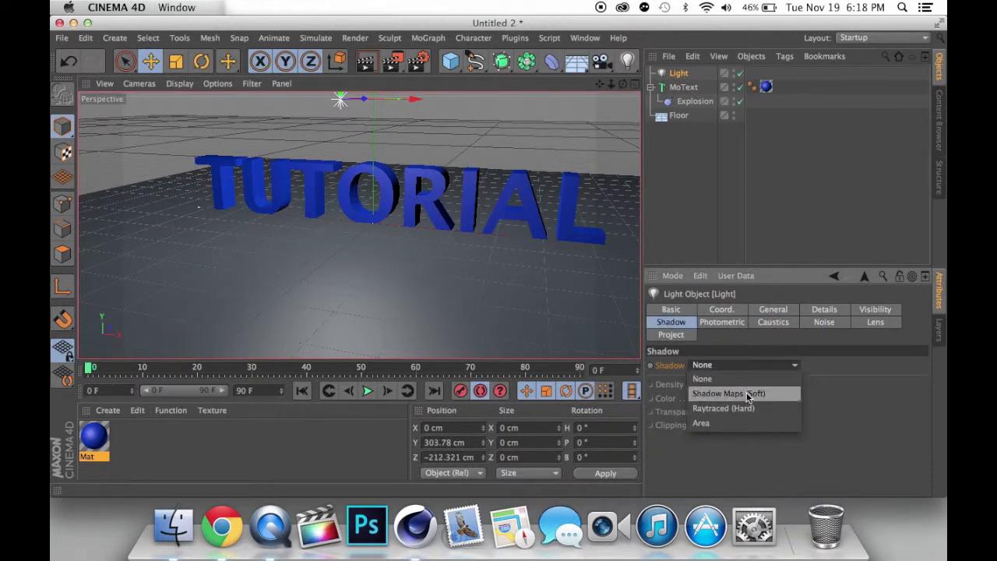
pyautogui.click(729, 392)
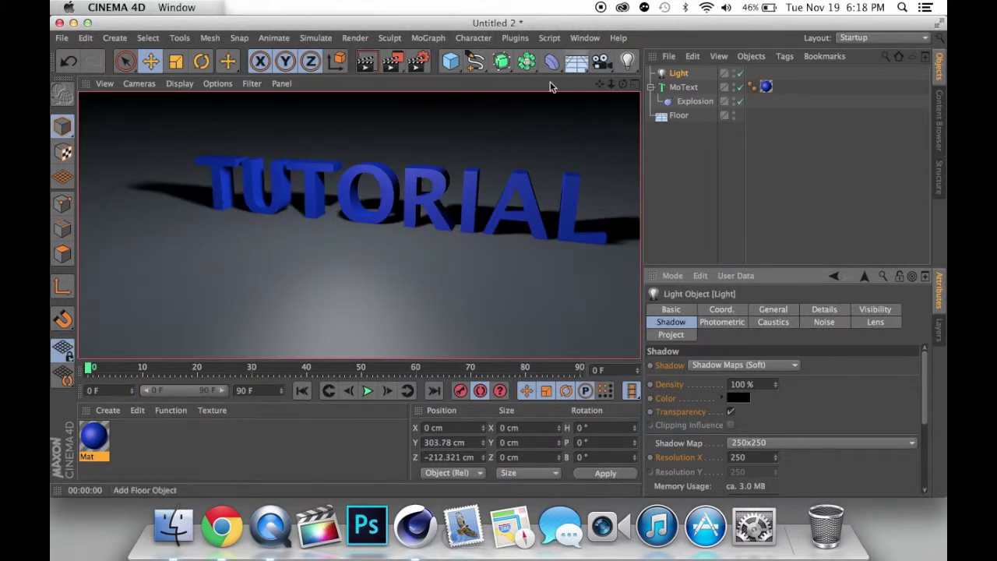
# - Make a Full Render preview of all frames via Render > Make Preview
pyautogui.click(392, 60)
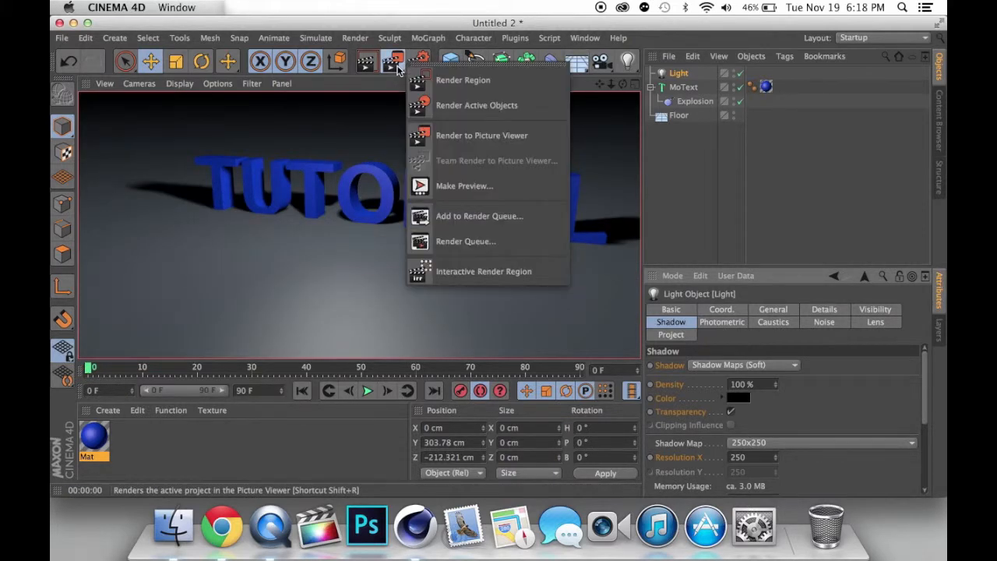
pyautogui.click(465, 186)
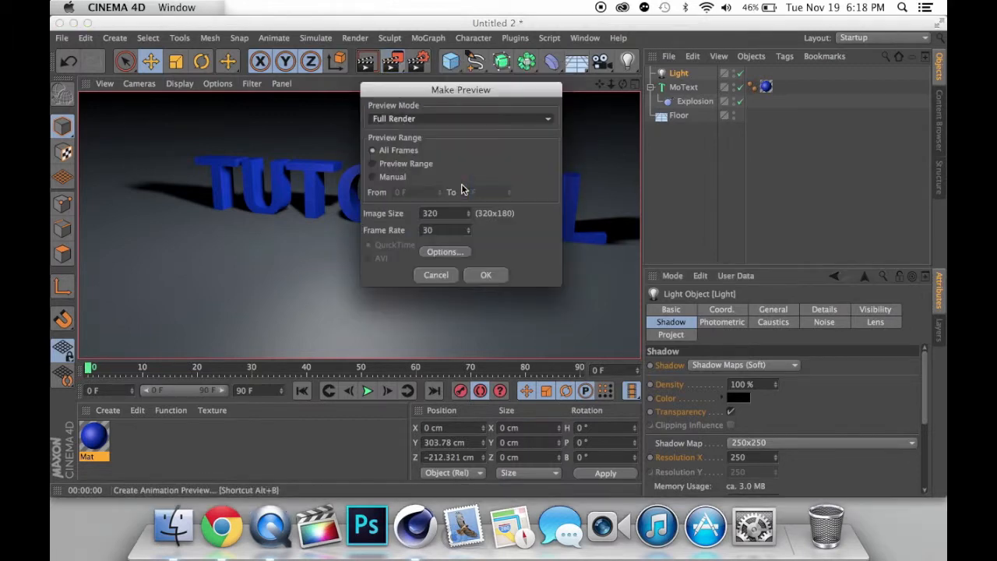
pyautogui.click(486, 274)
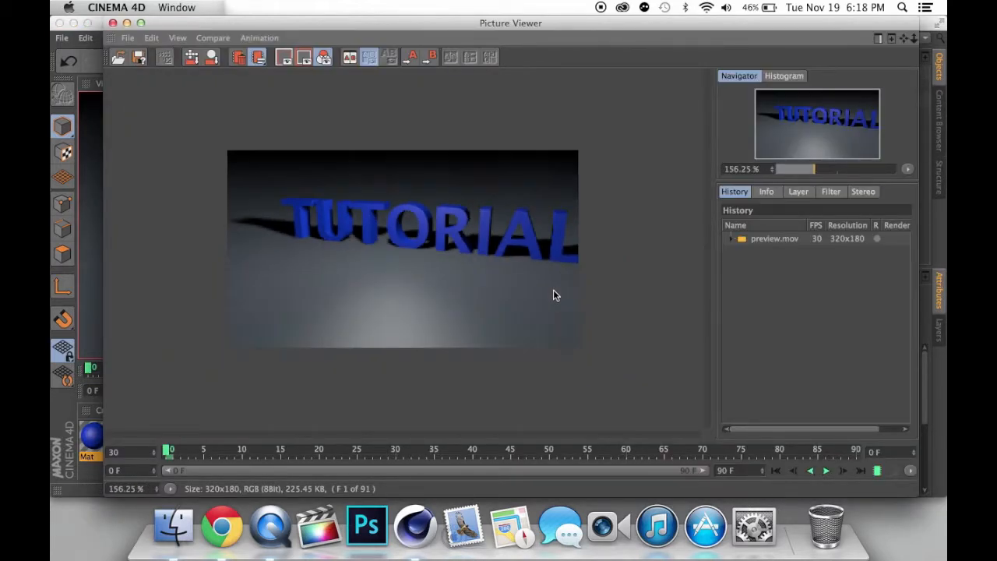
pyautogui.click(826, 471)
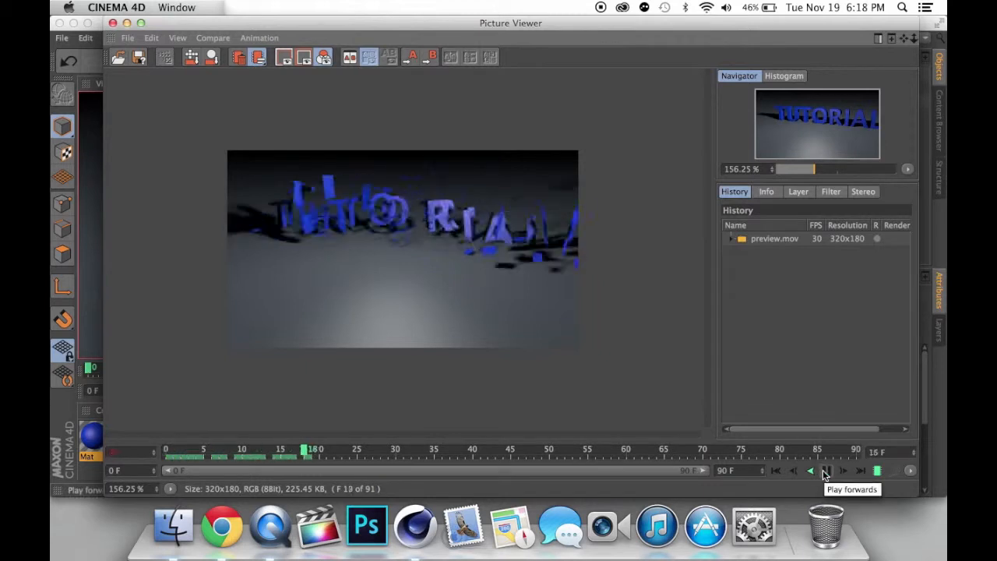
pyautogui.click(827, 470)
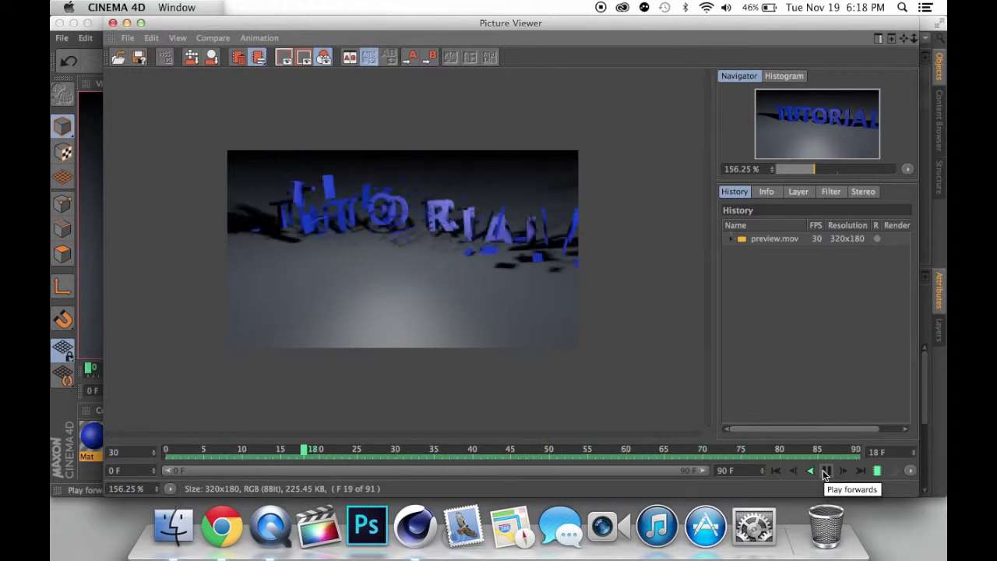
pyautogui.click(825, 470)
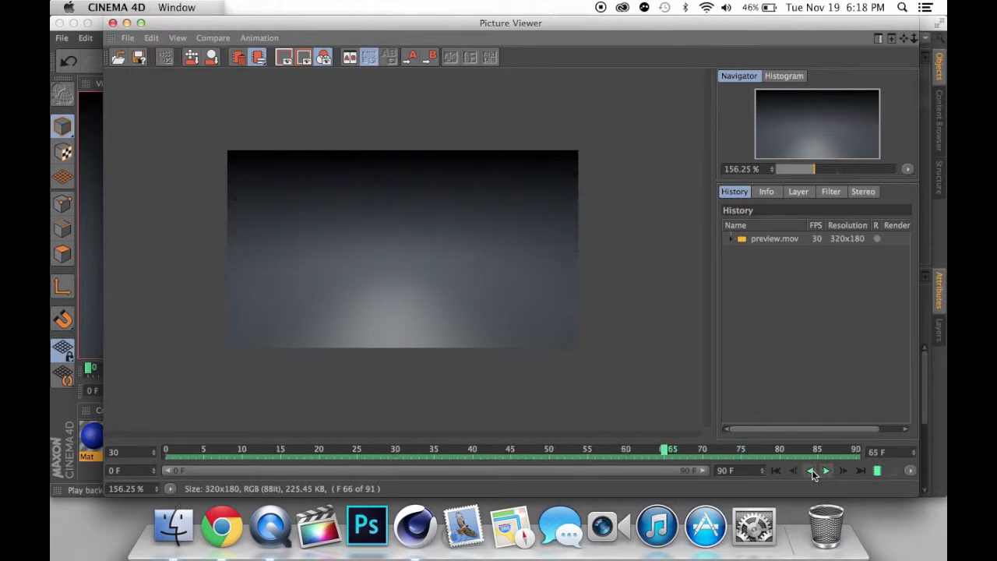
pyautogui.click(810, 470)
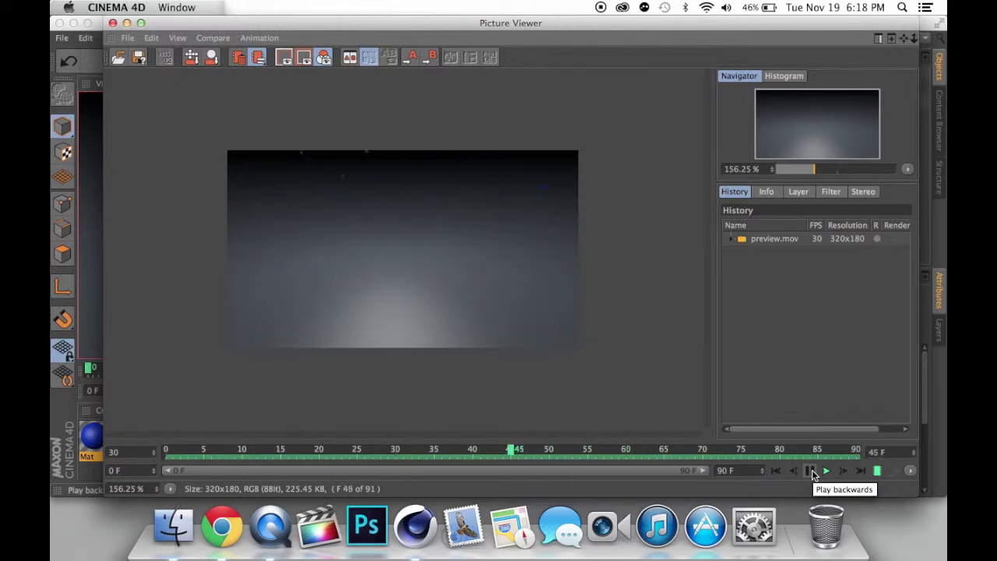
pyautogui.click(826, 470)
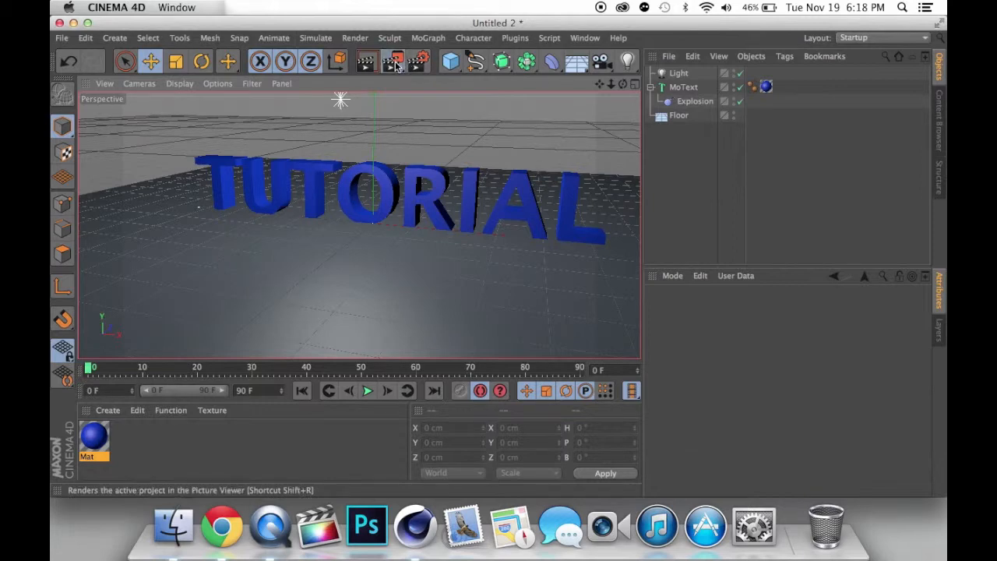
# - Launch the full 1280×720 render to TUTORIAL.mov in the Picture Viewer
pyautogui.click(394, 62)
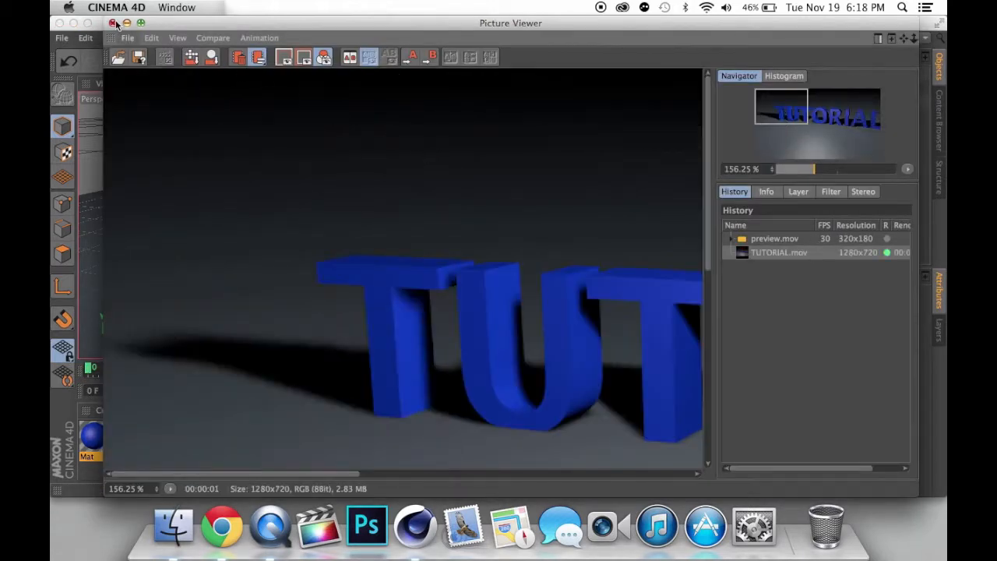
pyautogui.click(392, 63)
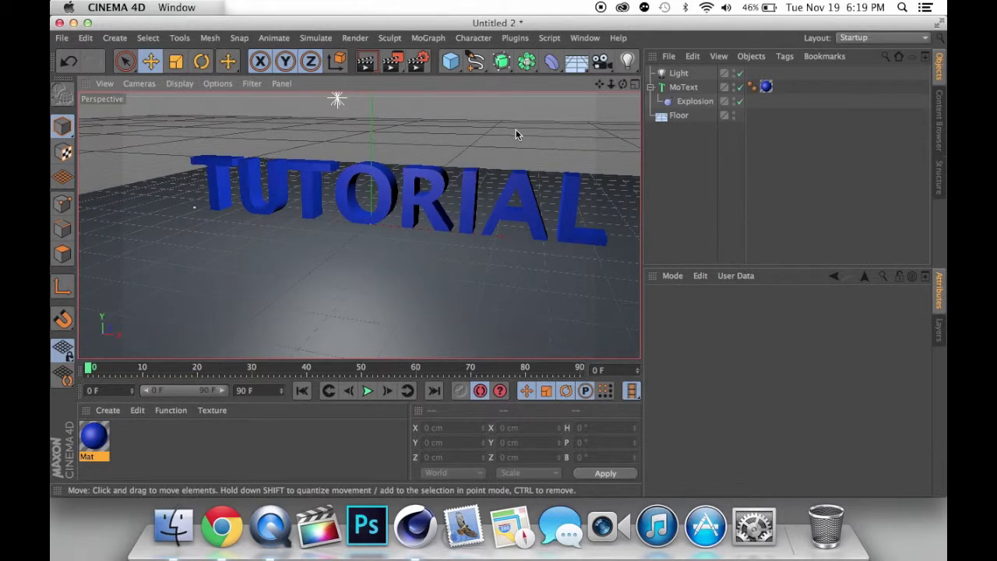
pyautogui.click(514, 37)
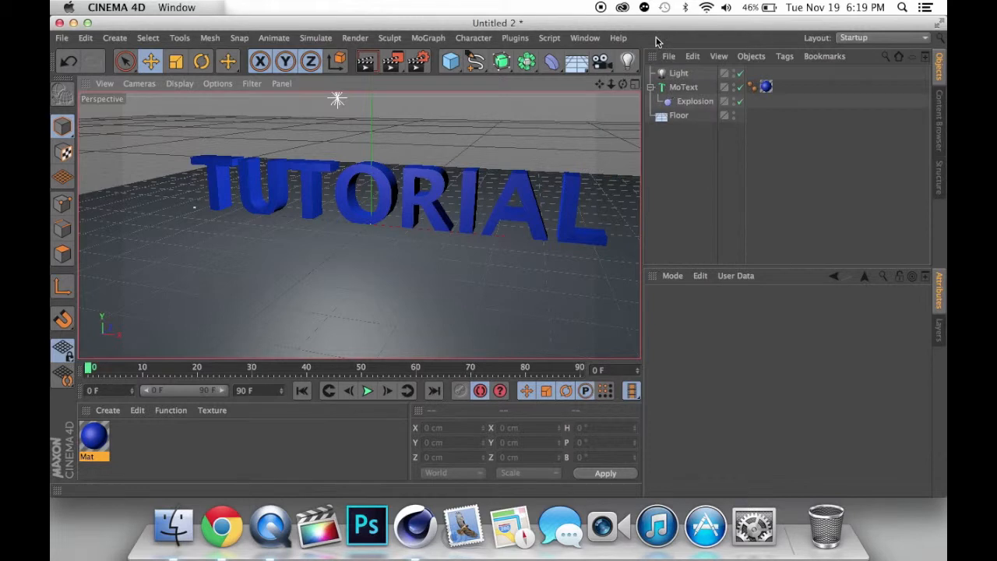
pyautogui.moveTo(454, 154)
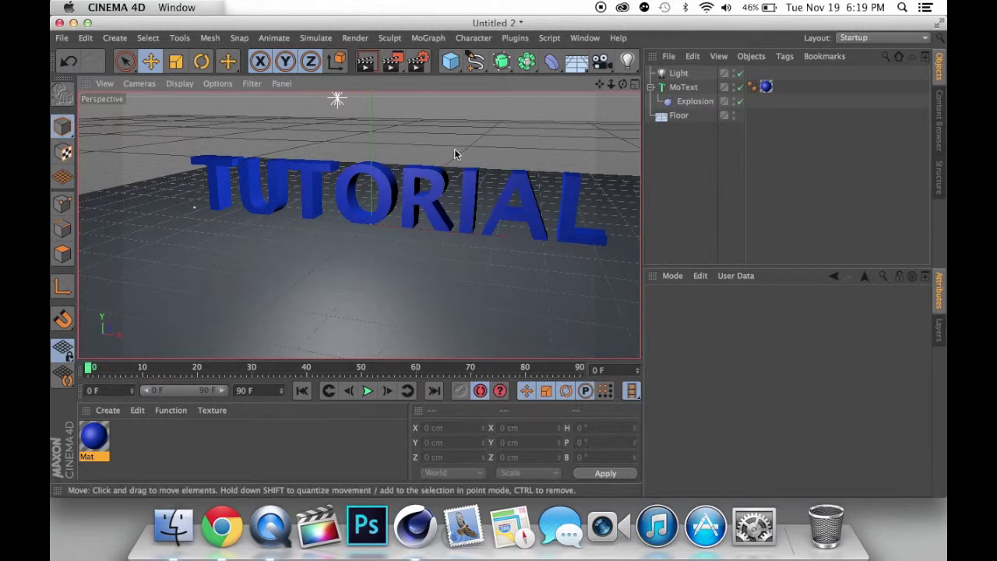